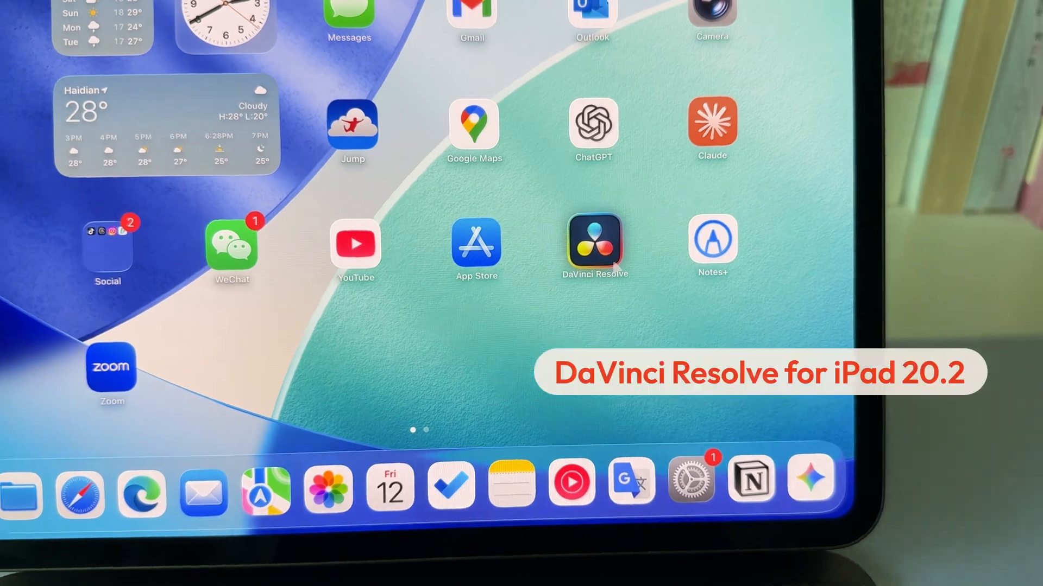
Step: Launch DaVinci Resolve and browse the Trim menu in the new top menu bar
click(593, 244)
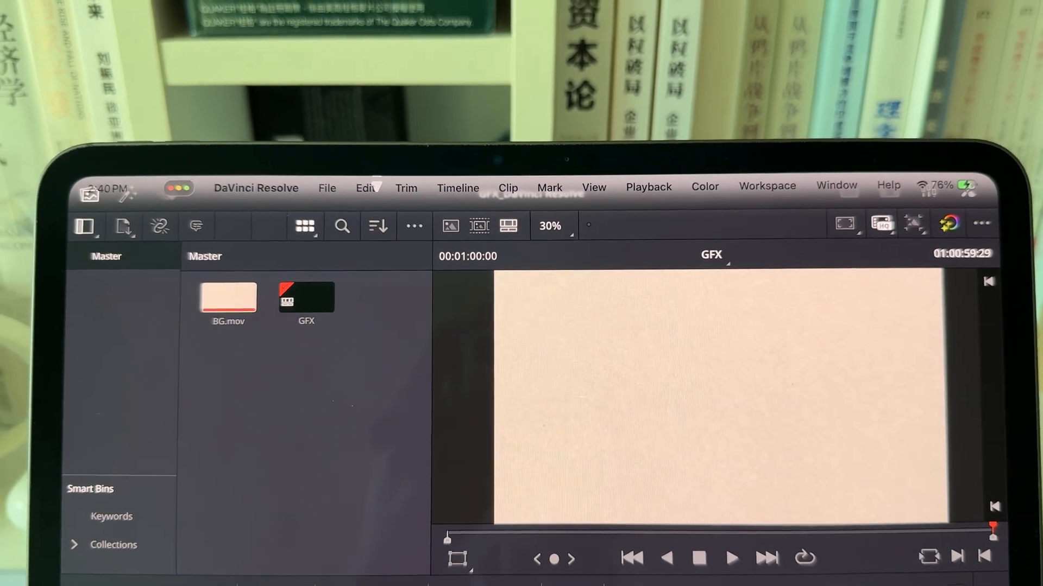
click(406, 188)
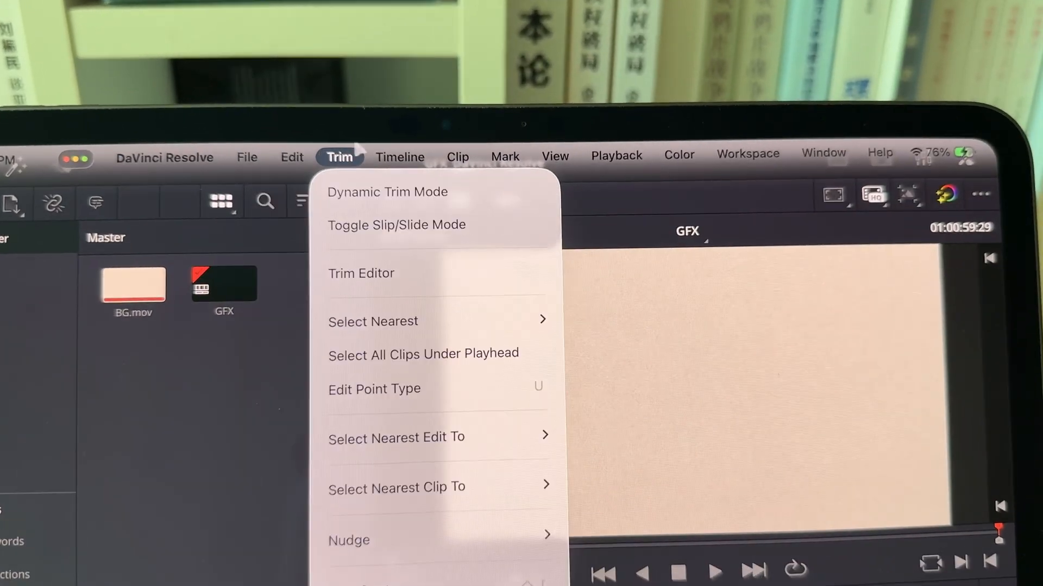
click(828, 140)
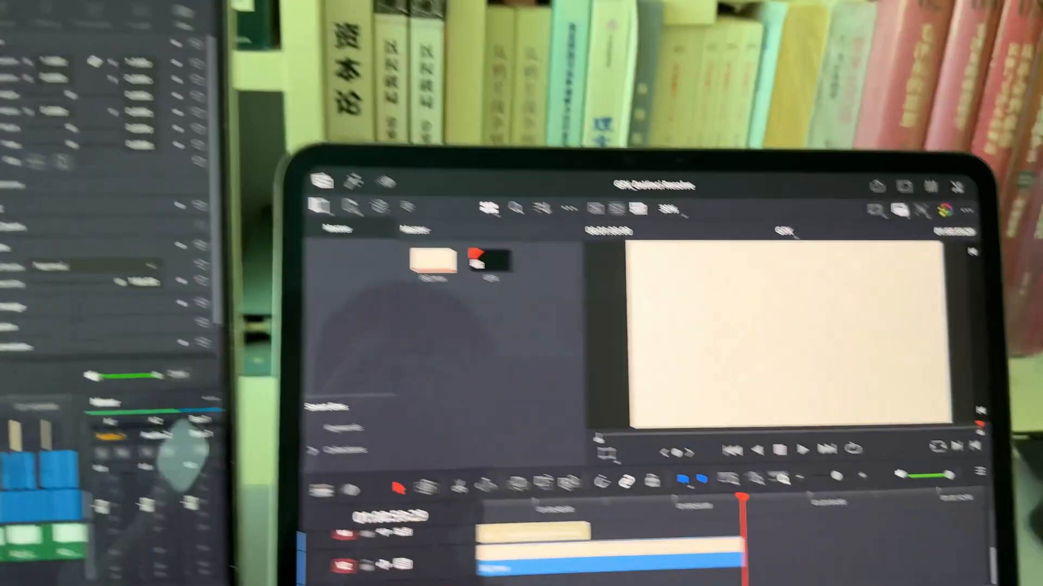
click(463, 99)
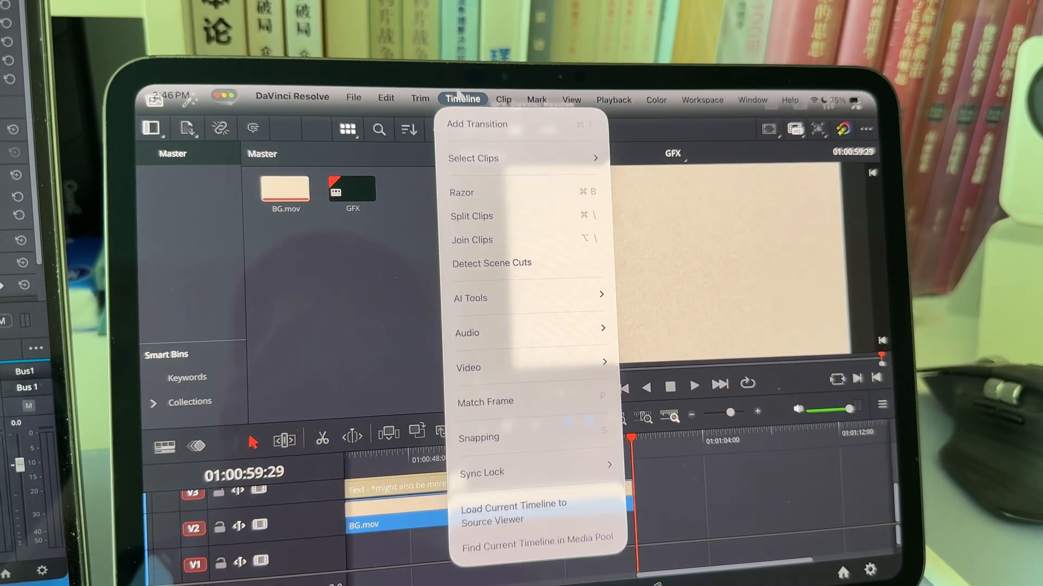
click(780, 104)
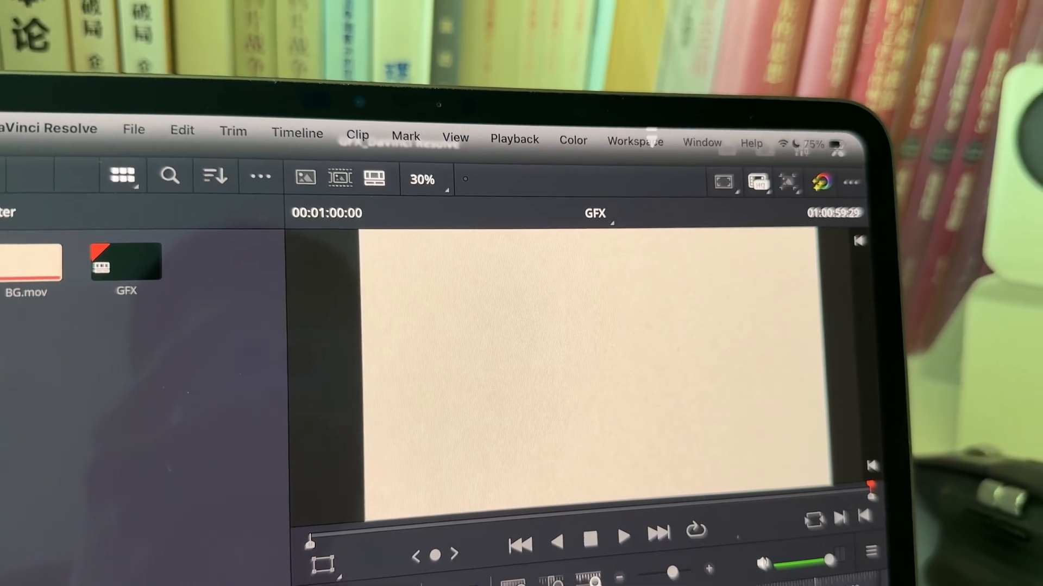
click(357, 68)
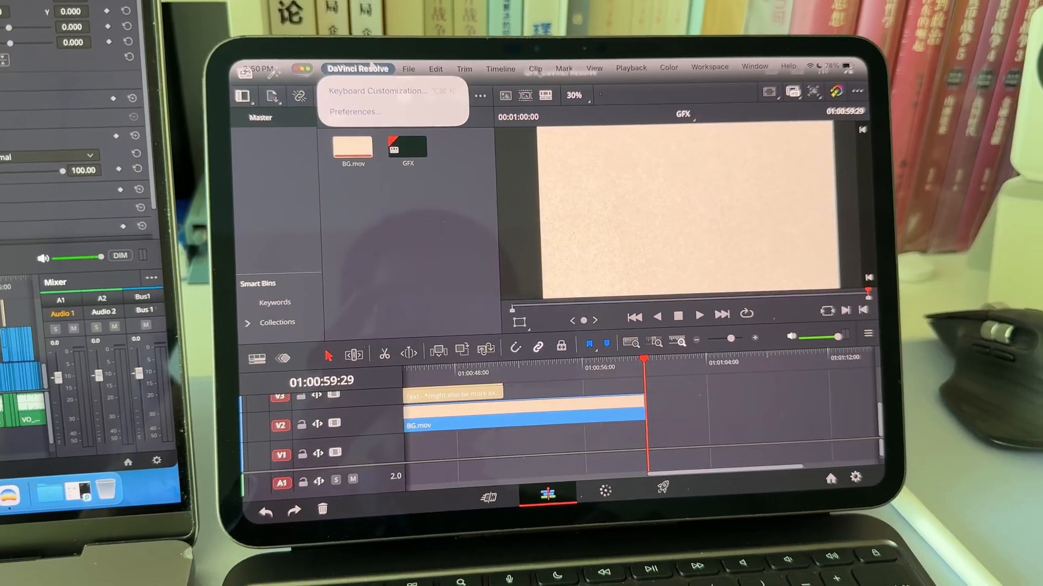
click(727, 67)
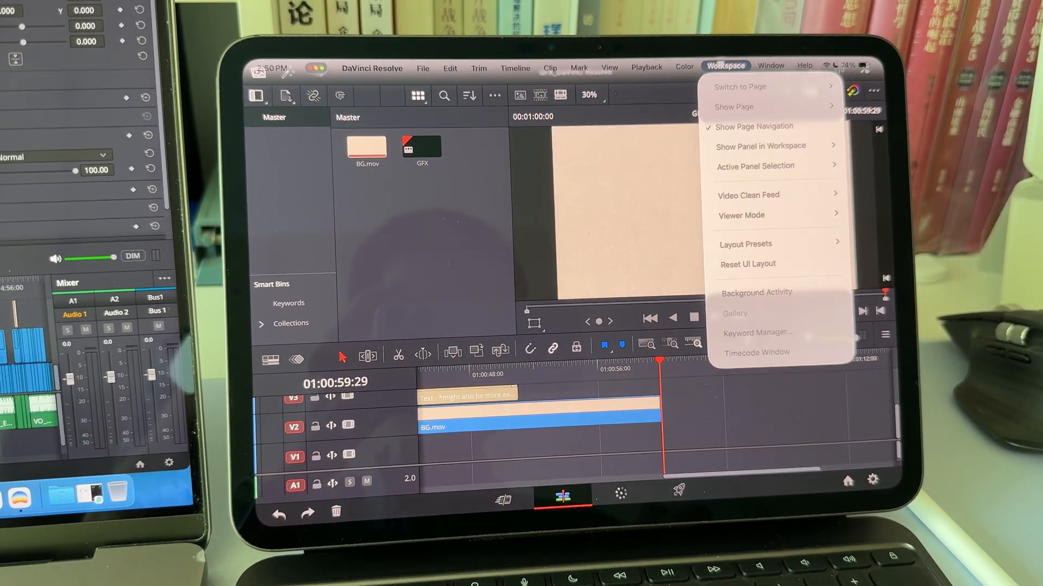
click(757, 64)
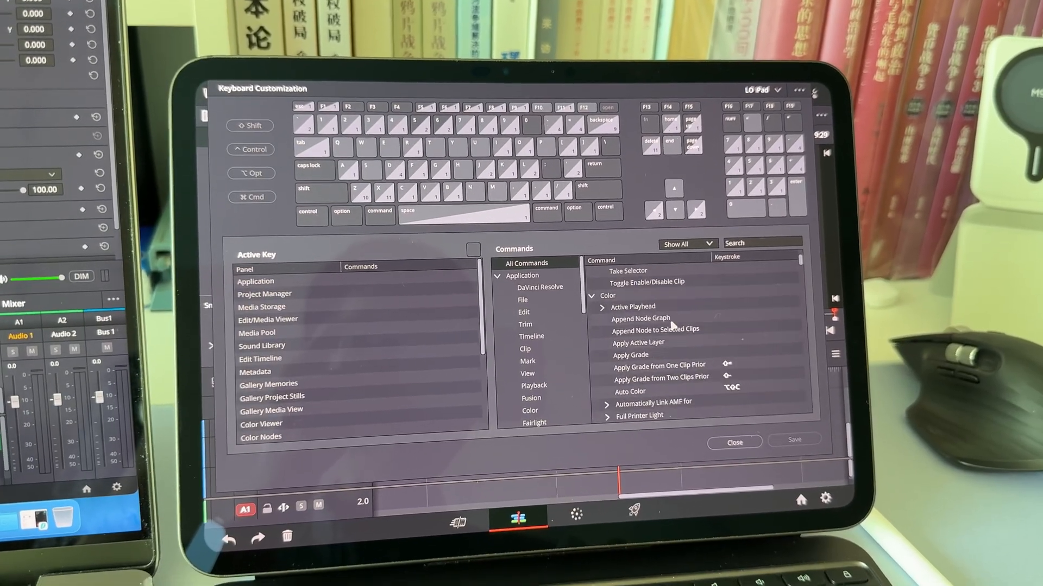
Step: Scroll through the Color commands in Keyboard Customization and close the window
scroll(down, 3)
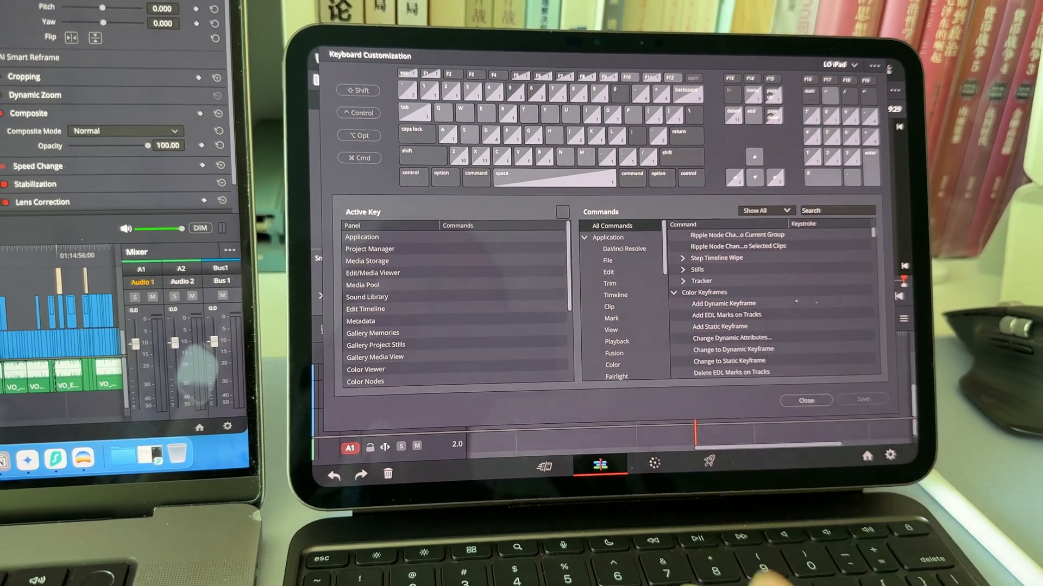
click(805, 401)
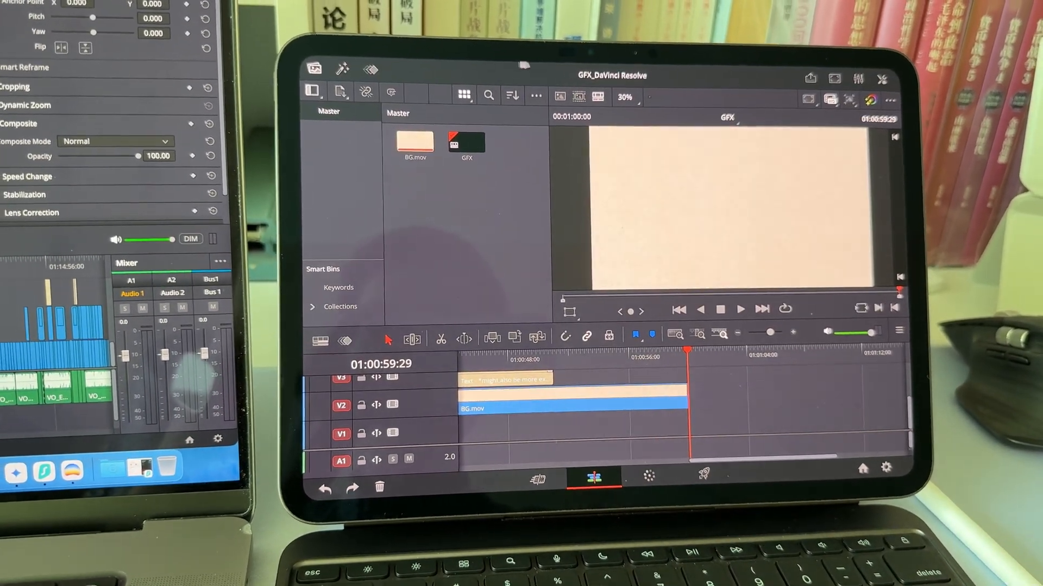
Step: Browse the File, Color and Playback menus, then bring up the DaVinci Resolve application menu
click(467, 75)
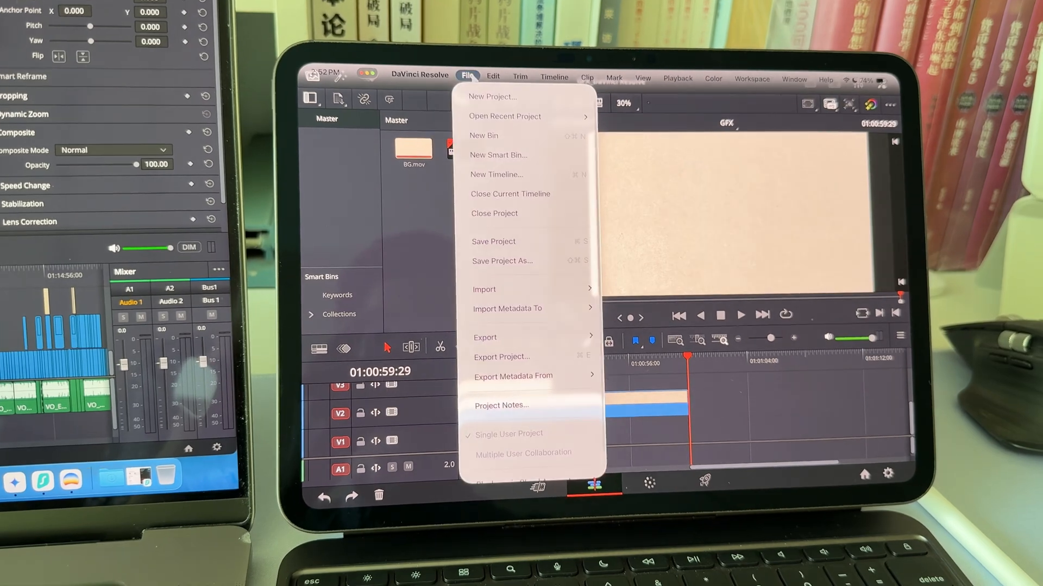
click(716, 83)
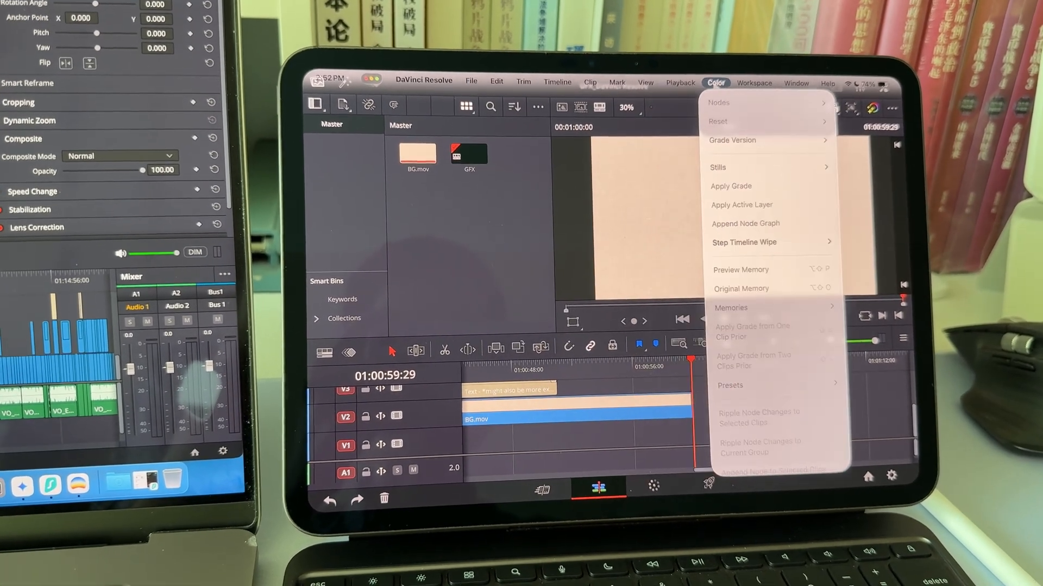
click(651, 103)
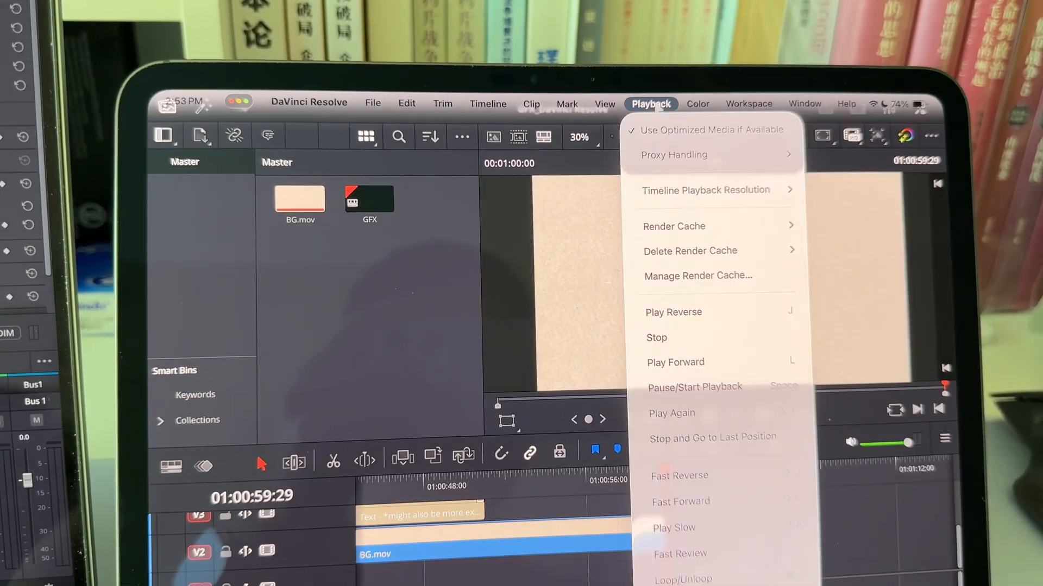
click(673, 155)
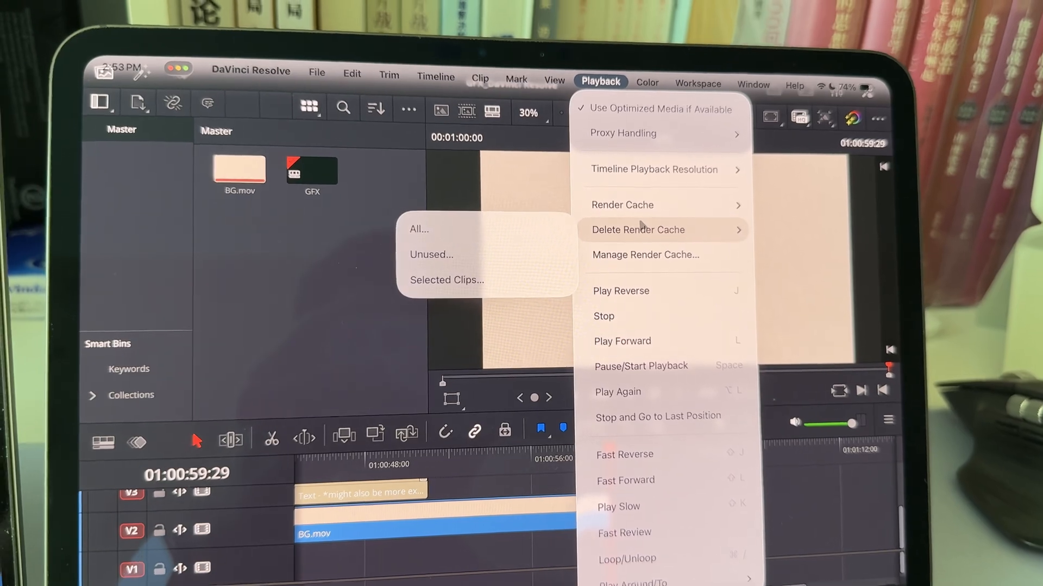
click(329, 126)
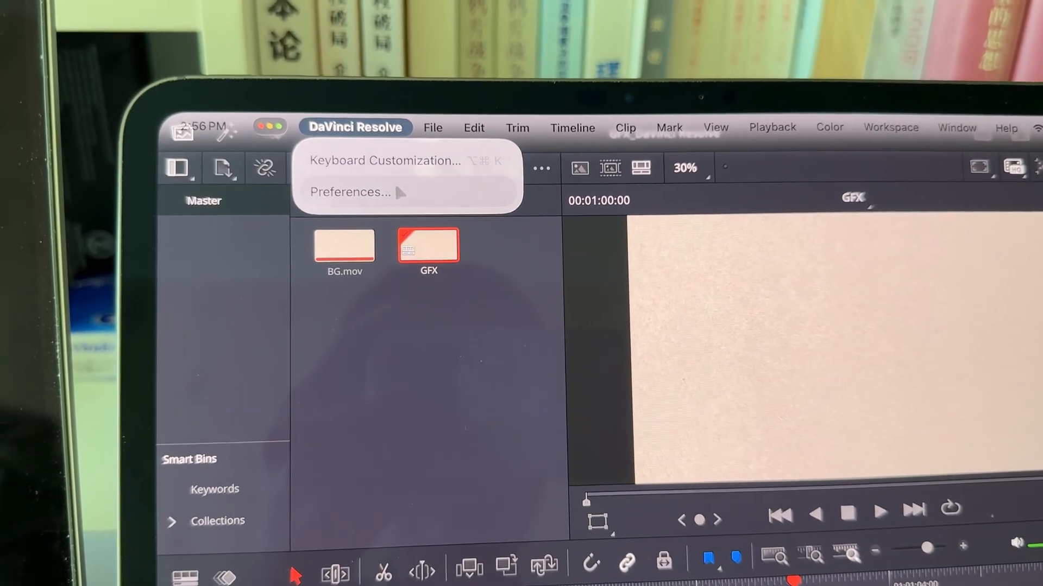
Step: Review Preferences > User > UI Settings, then bring up the Project Manager listing GFX_DaVinci Resolve
click(350, 191)
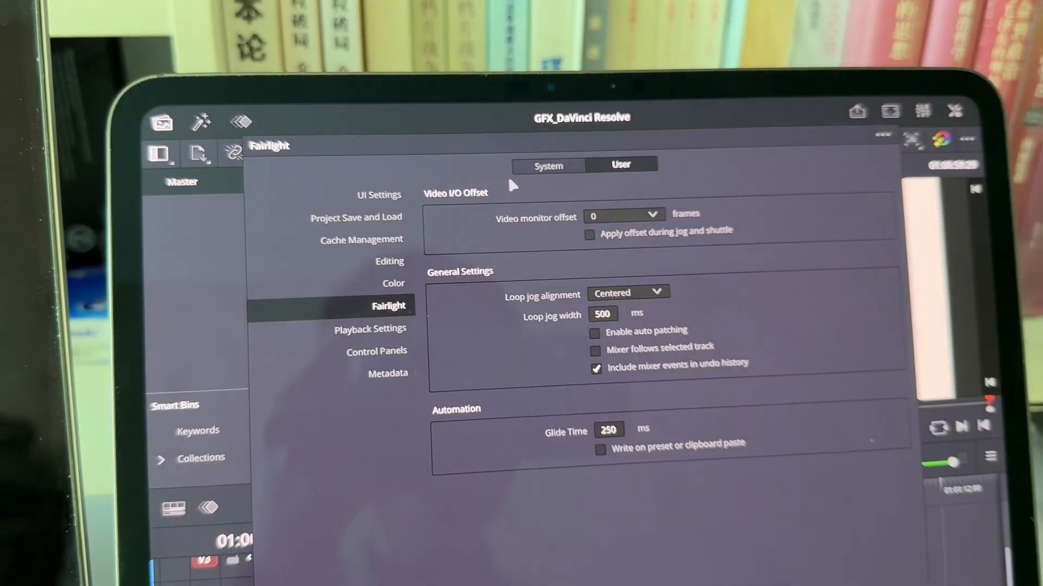
click(378, 195)
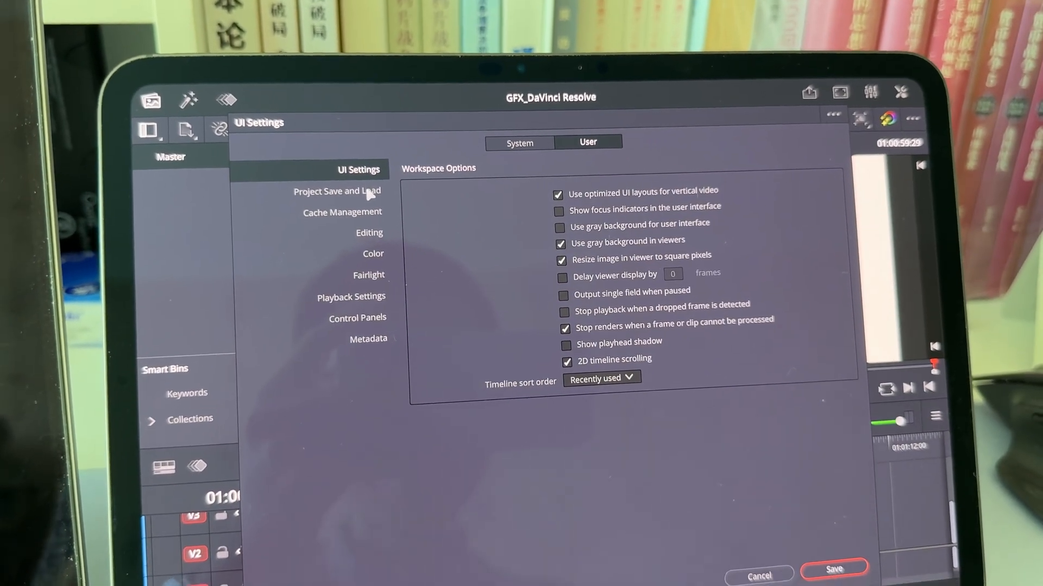
click(342, 211)
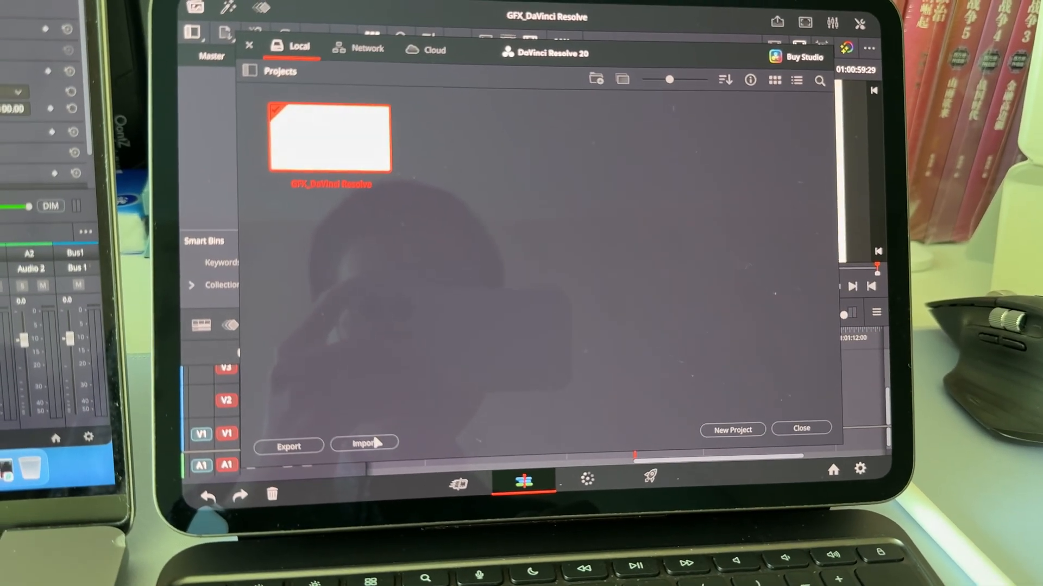
Step: Import the desktop .drp project from Files and locate its 324 missing clips for relinking
click(364, 443)
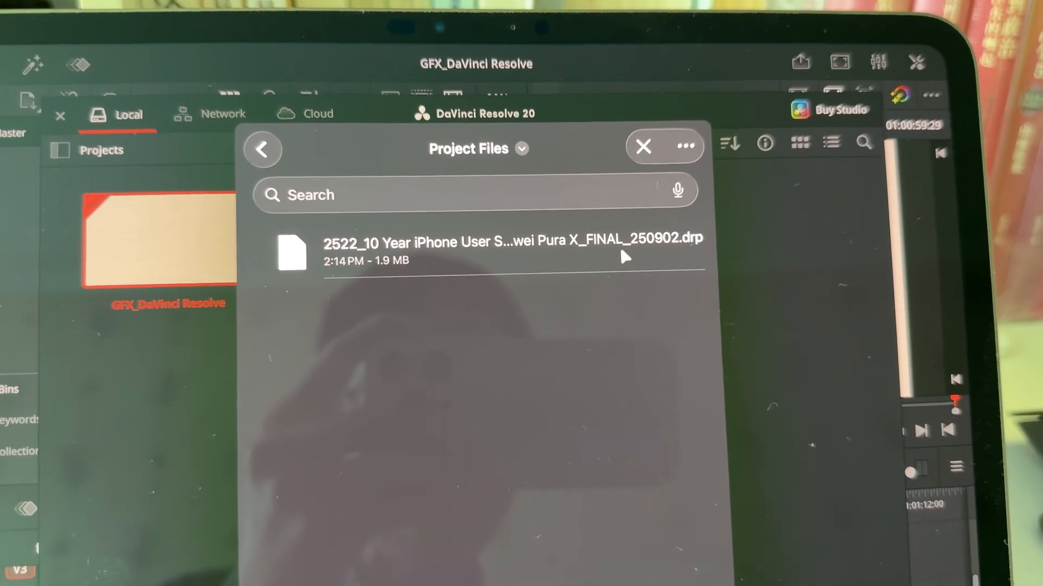
click(642, 147)
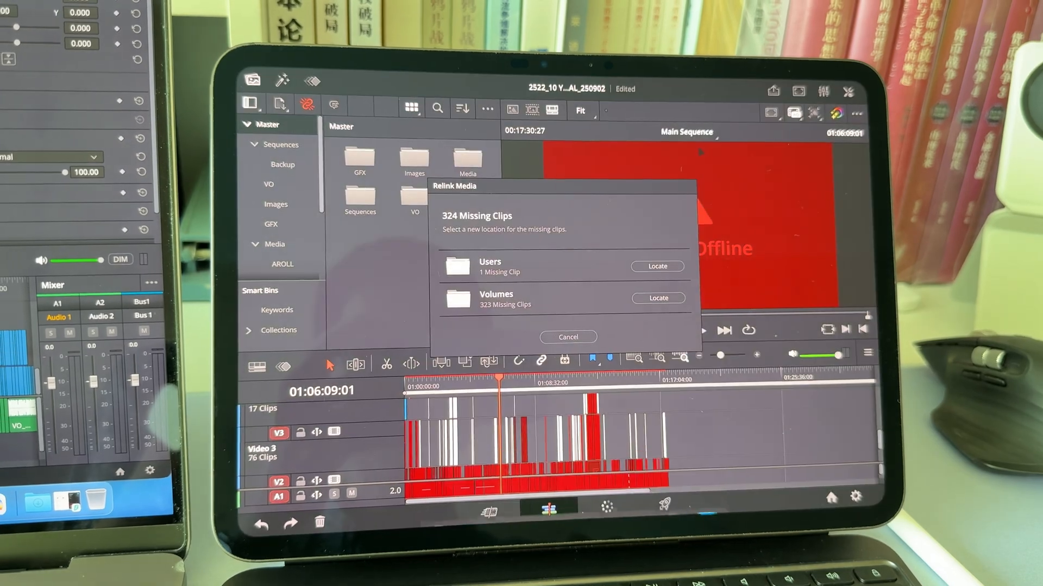
click(568, 337)
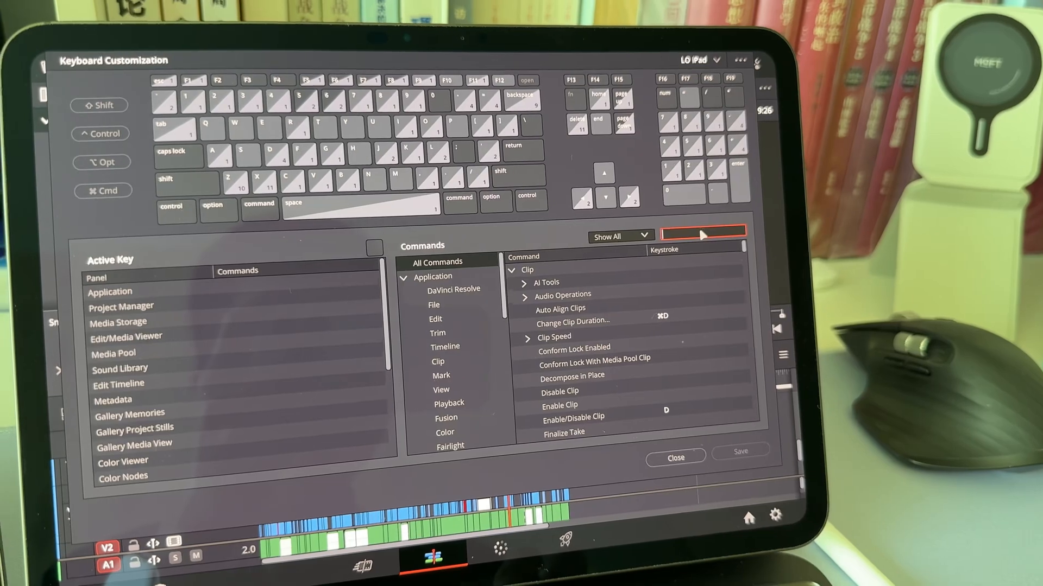
Step: Search 'show page' in Keyboard Customization, then close it to switch pages
text(sho)
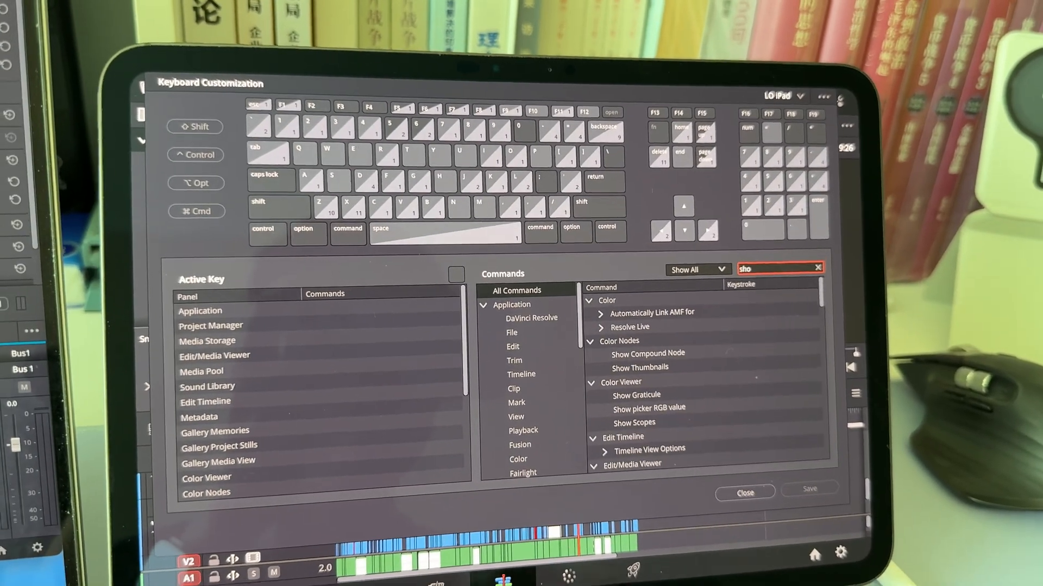
text(show page)
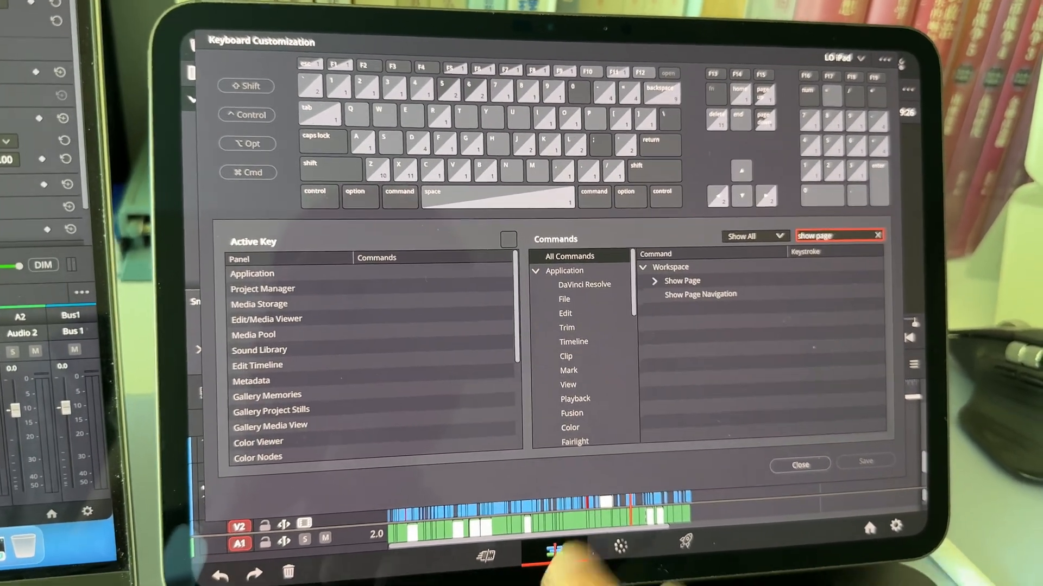
click(655, 280)
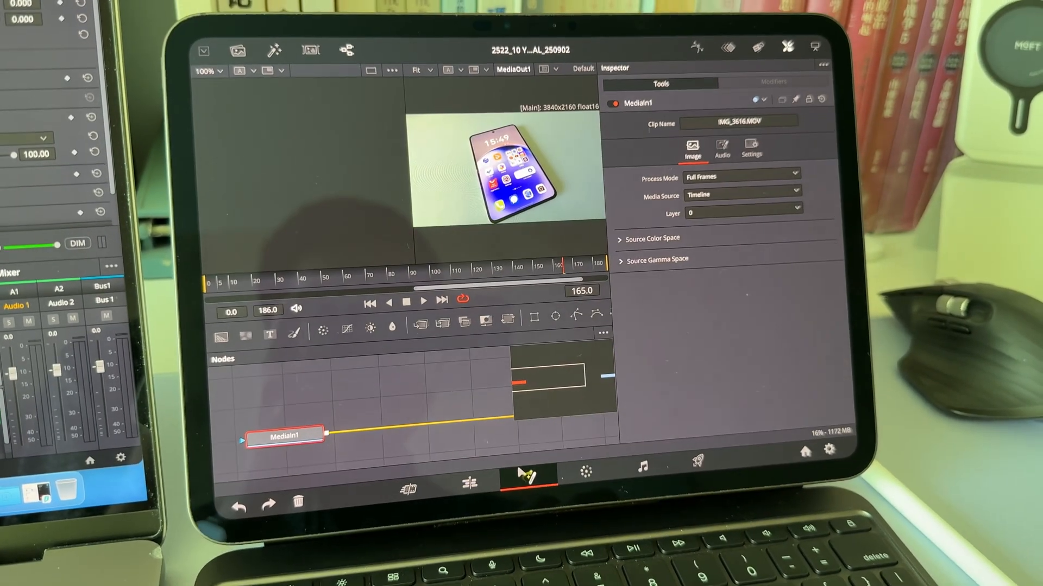
Step: Switch to the Color page, where clip 554 loads in the node graph
click(641, 461)
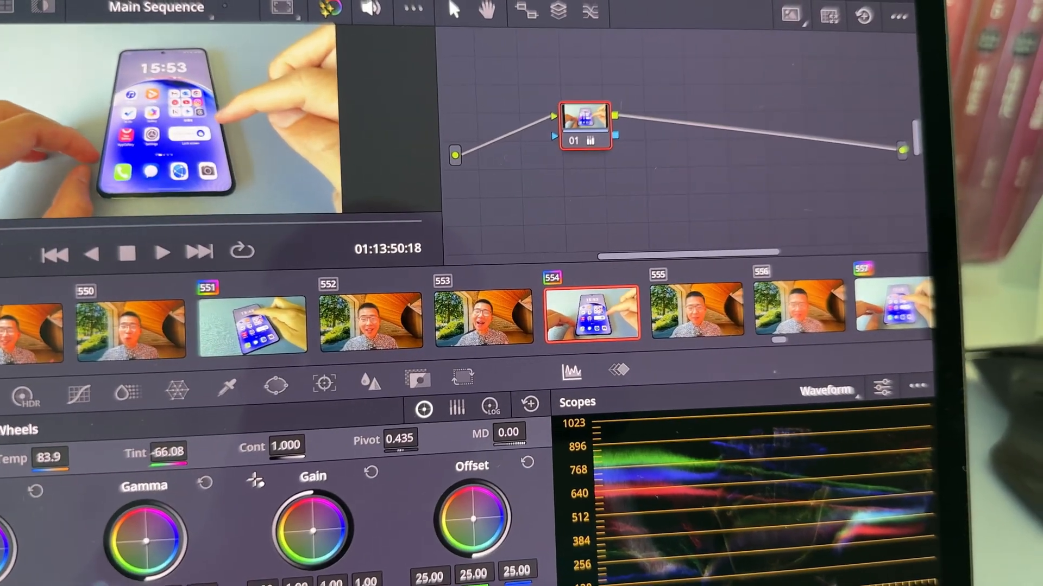
Step: Bring up clip 554's thumbnail menu to add it into a new color group
right_click(586, 122)
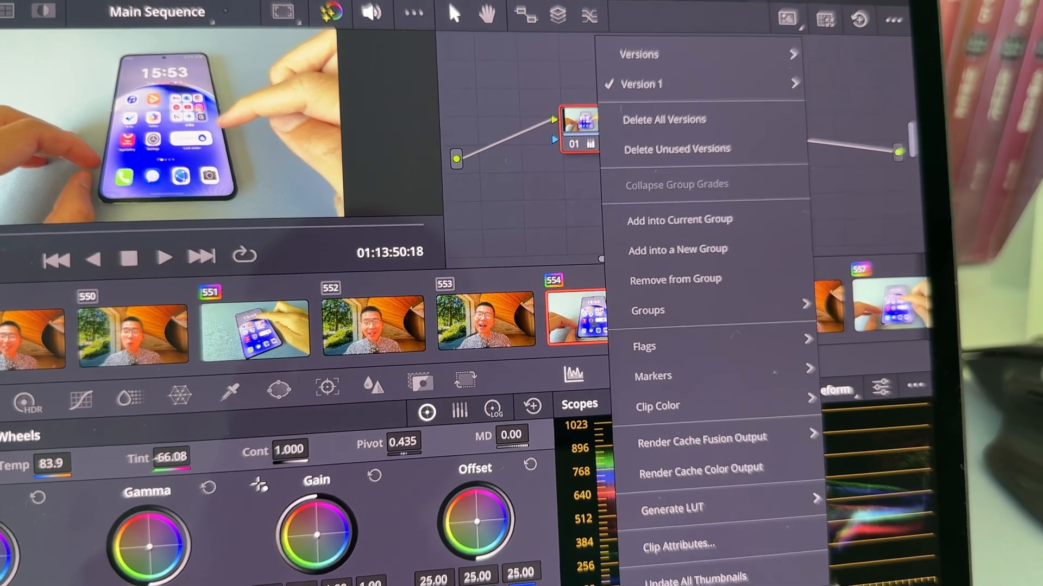